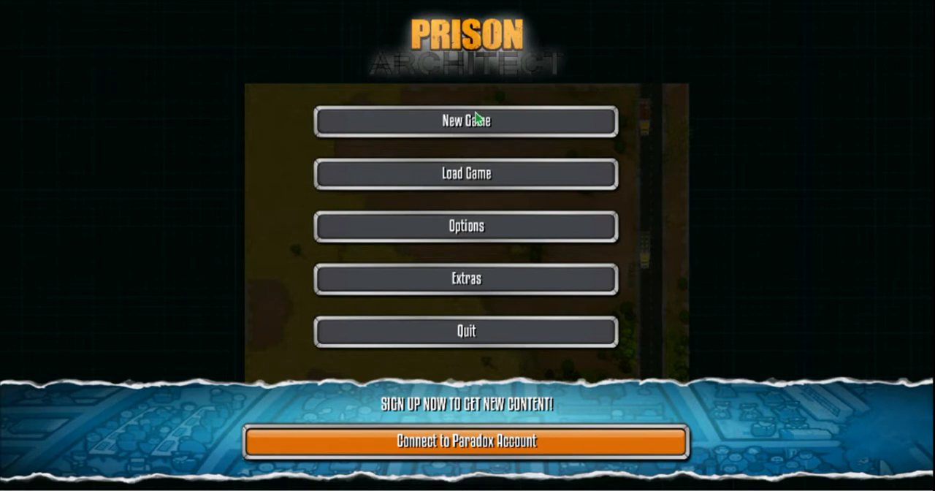
Step: Start a new game from the main menu to reach the Prison Stories and Architect Mode choices
left_click(466, 121)
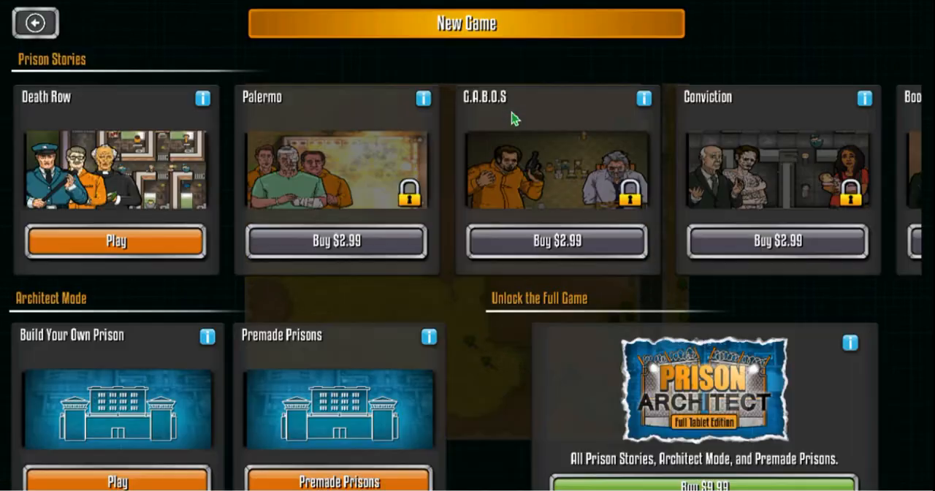
mouse_move(64, 203)
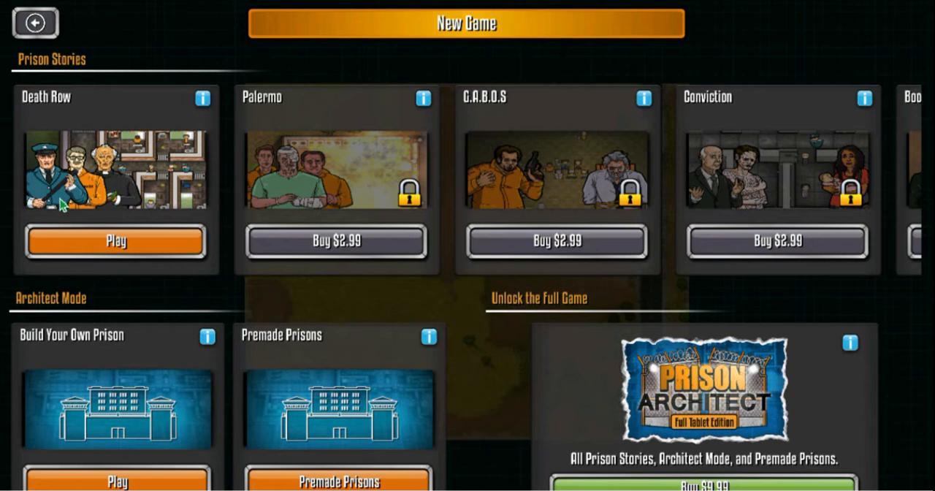
mouse_move(495, 302)
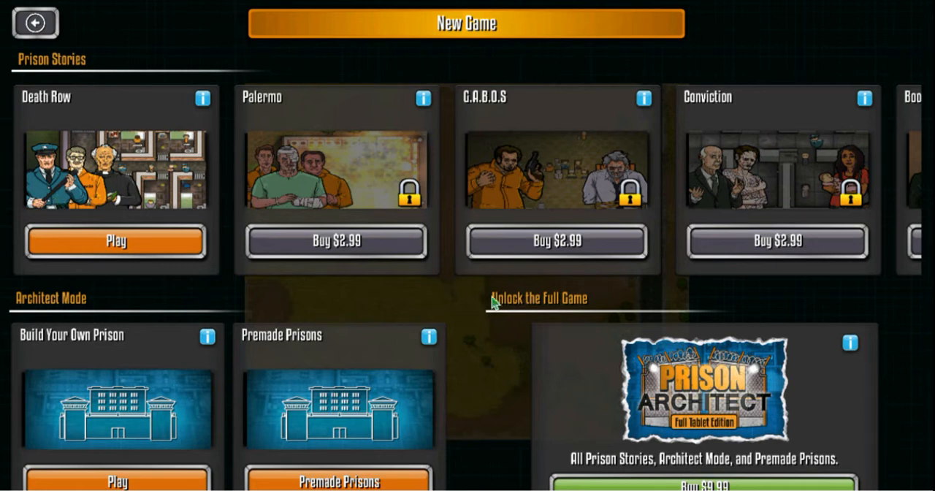
mouse_move(340, 439)
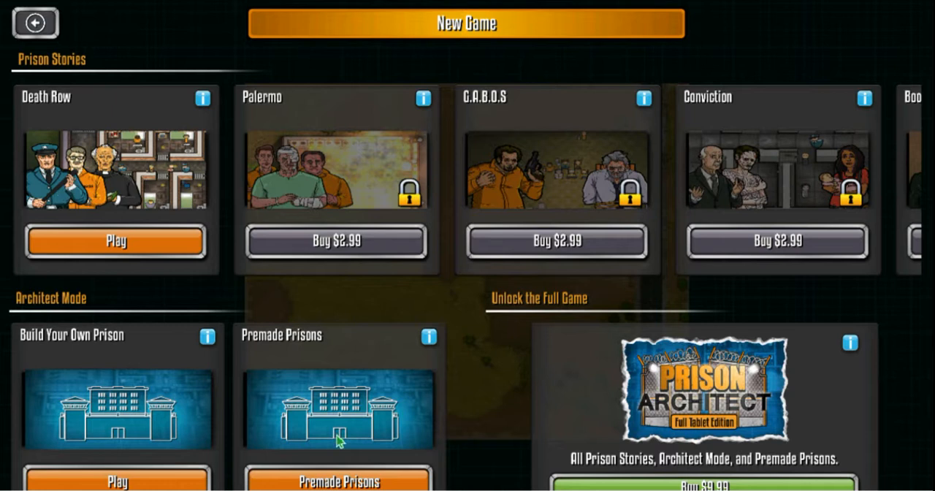
scroll("left", 3)
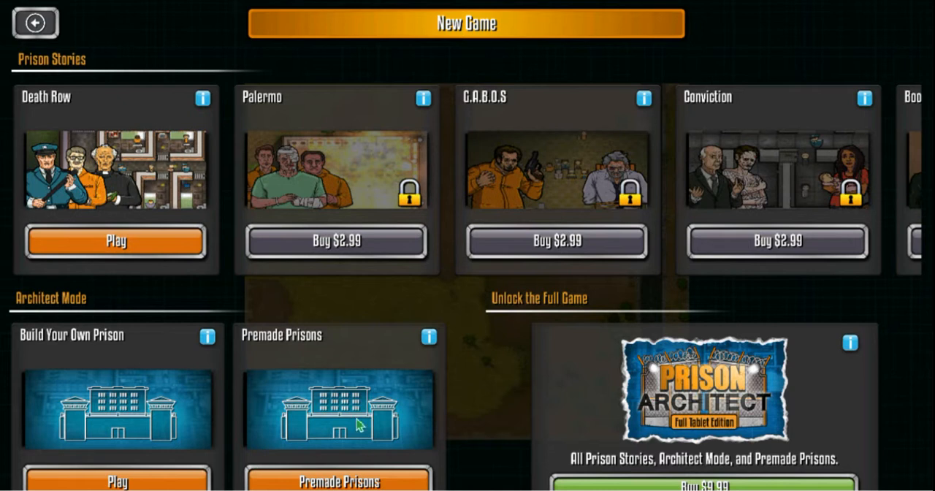
mouse_move(329, 411)
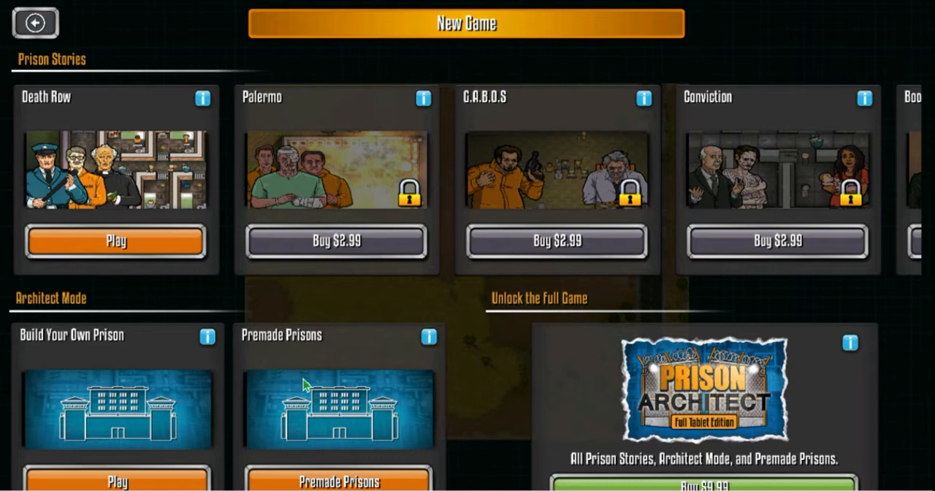
mouse_move(319, 481)
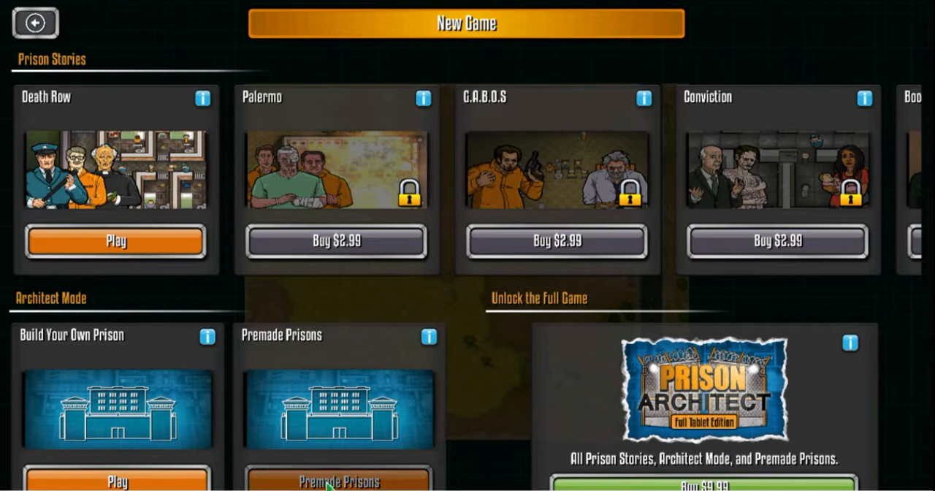
Step: Show the Premade Prisons list with Alcatraz and The Circle
left_click(337, 479)
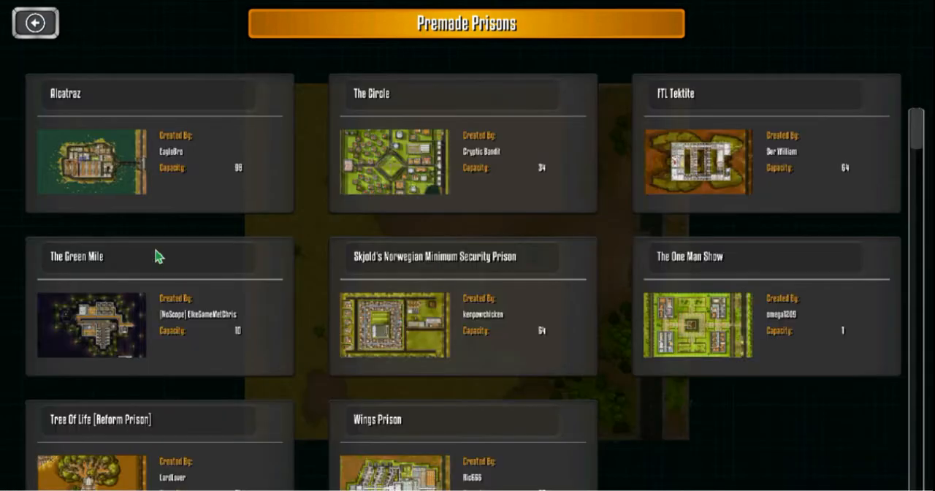
mouse_move(121, 155)
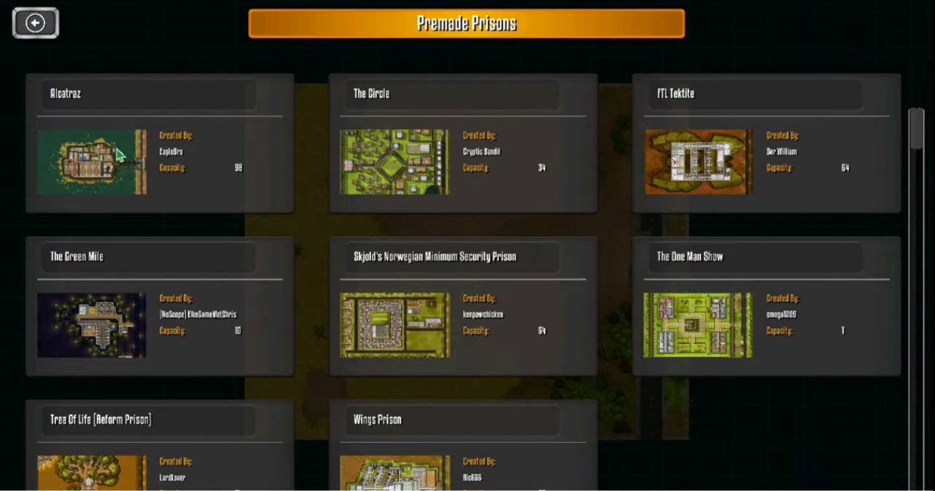
mouse_move(115, 157)
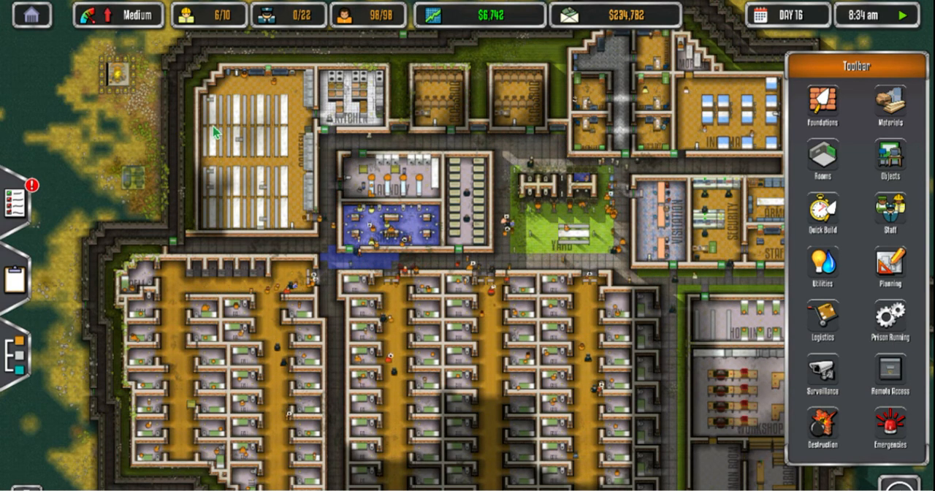
mouse_move(621, 228)
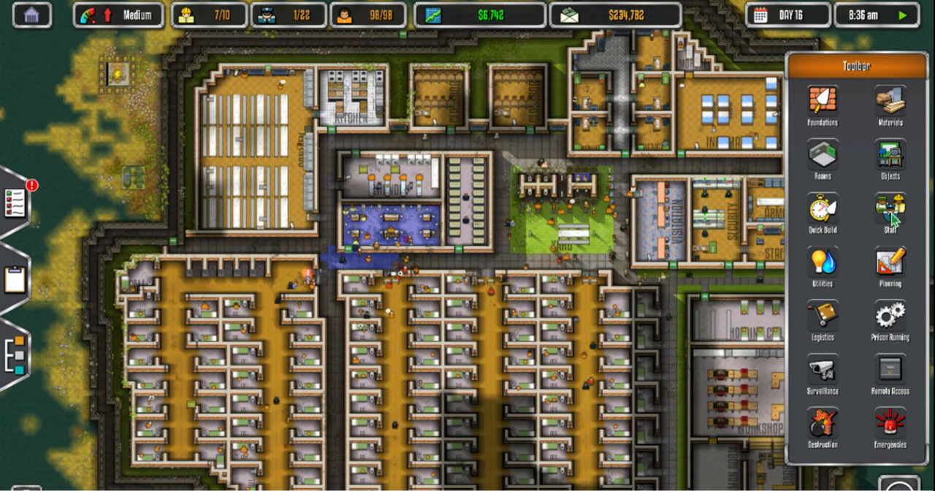
Step: Put away the build categories panel once Alcatraz is loaded and running
left_click(890, 212)
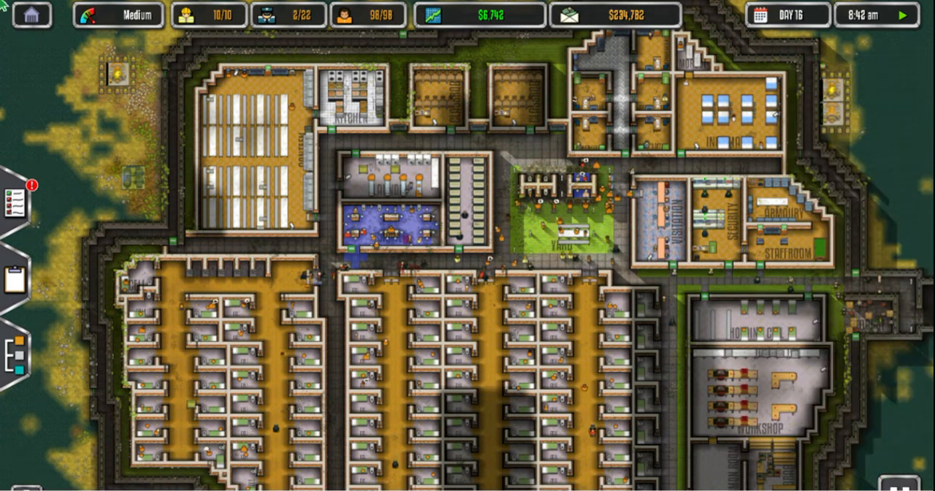
Step: Quit Prison Architect via the Escape menu and confirm the Quit? prompt
key("Escape")
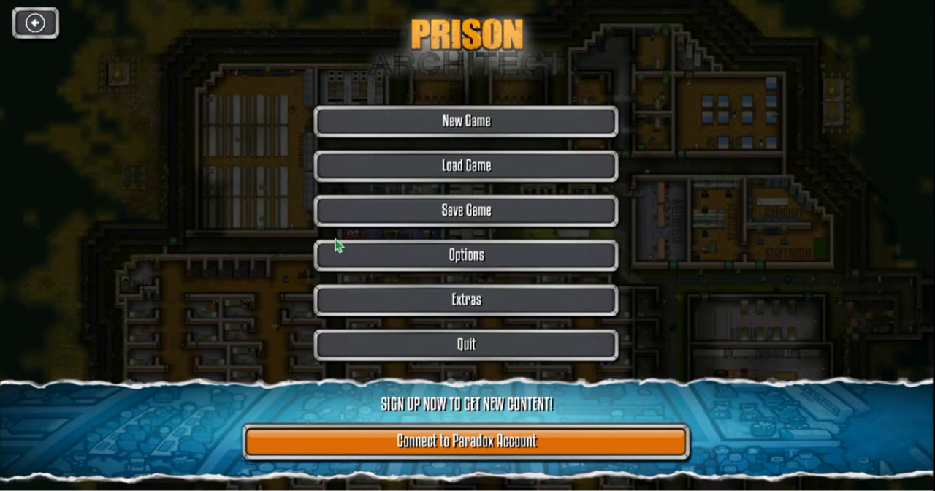
left_click(466, 345)
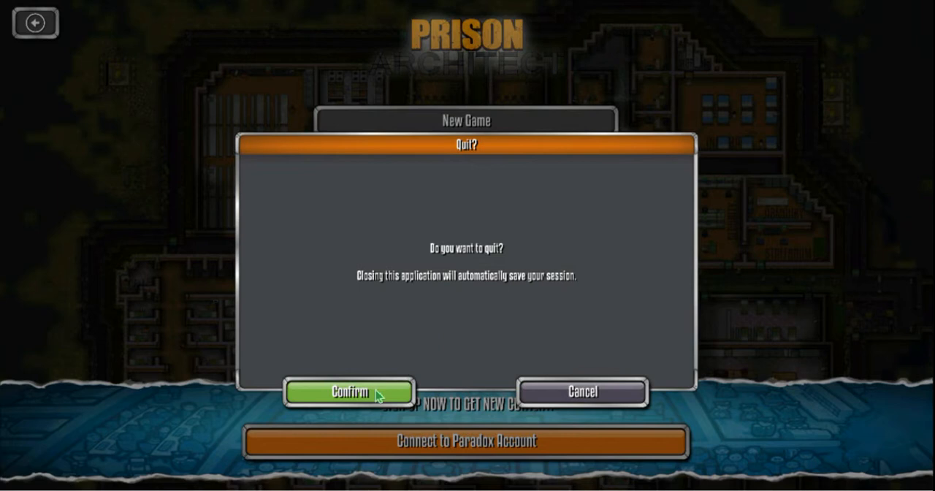
left_click(582, 391)
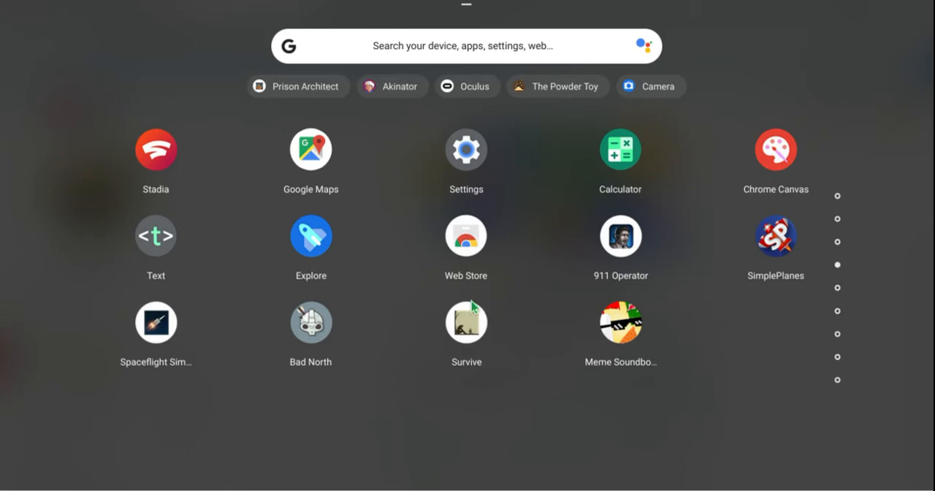
mouse_move(522, 321)
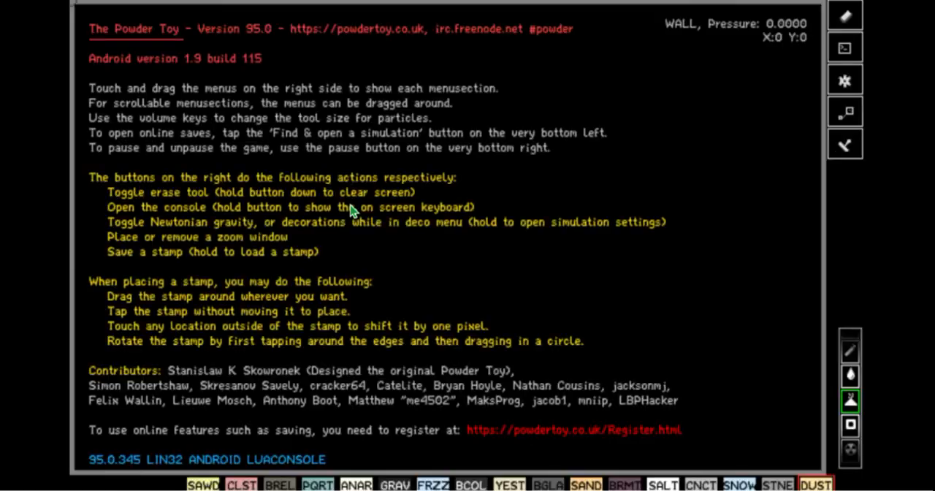
mouse_move(457, 217)
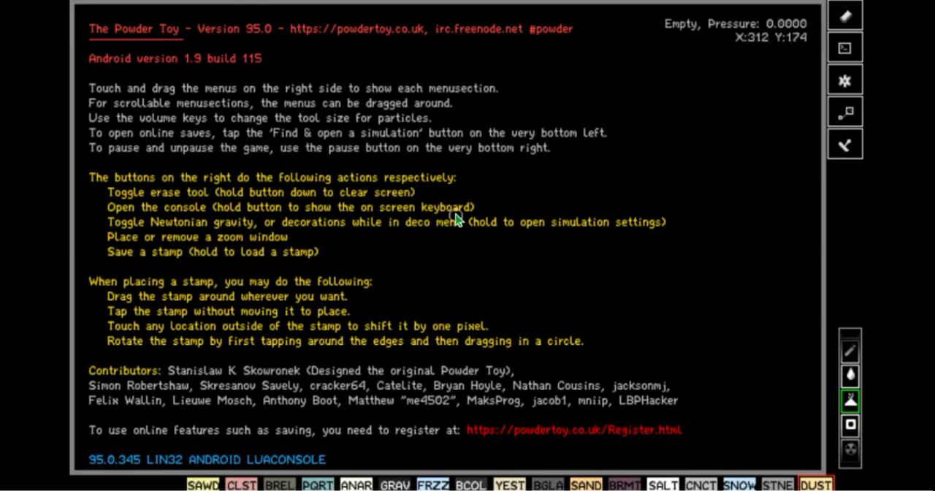
mouse_move(880, 482)
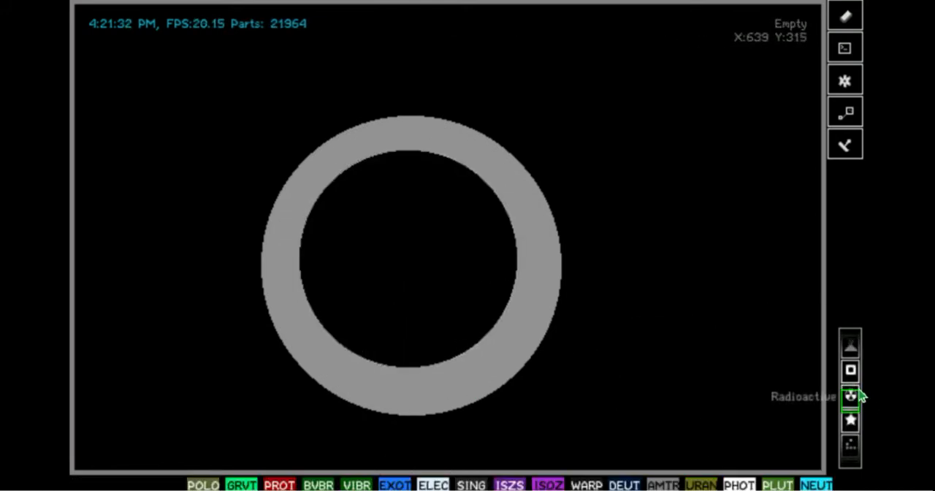
mouse_move(624, 484)
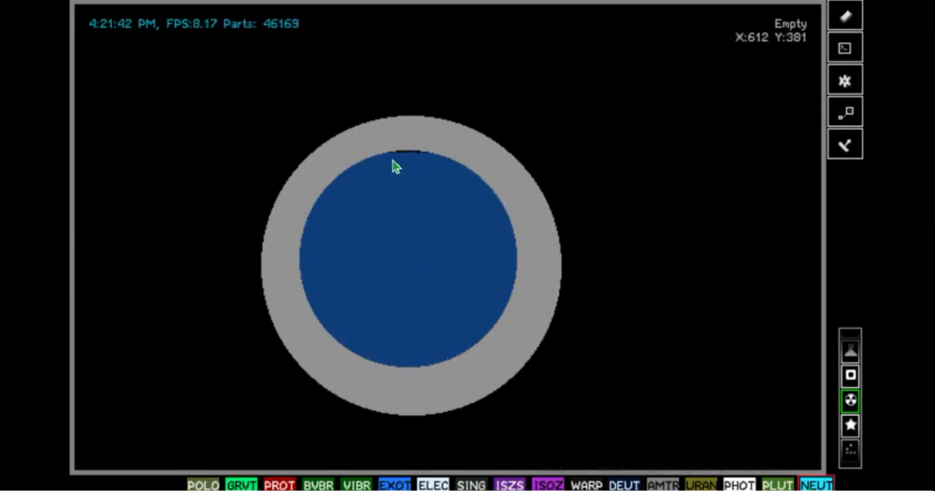
mouse_move(408, 262)
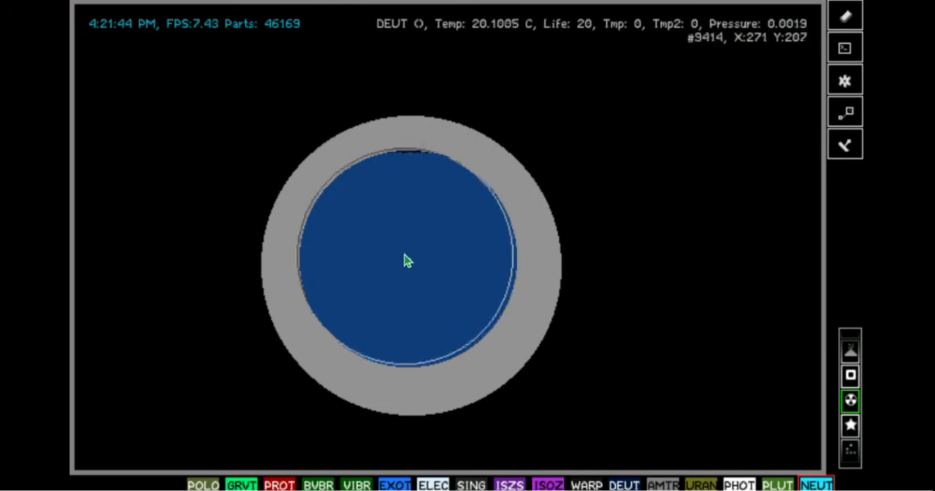